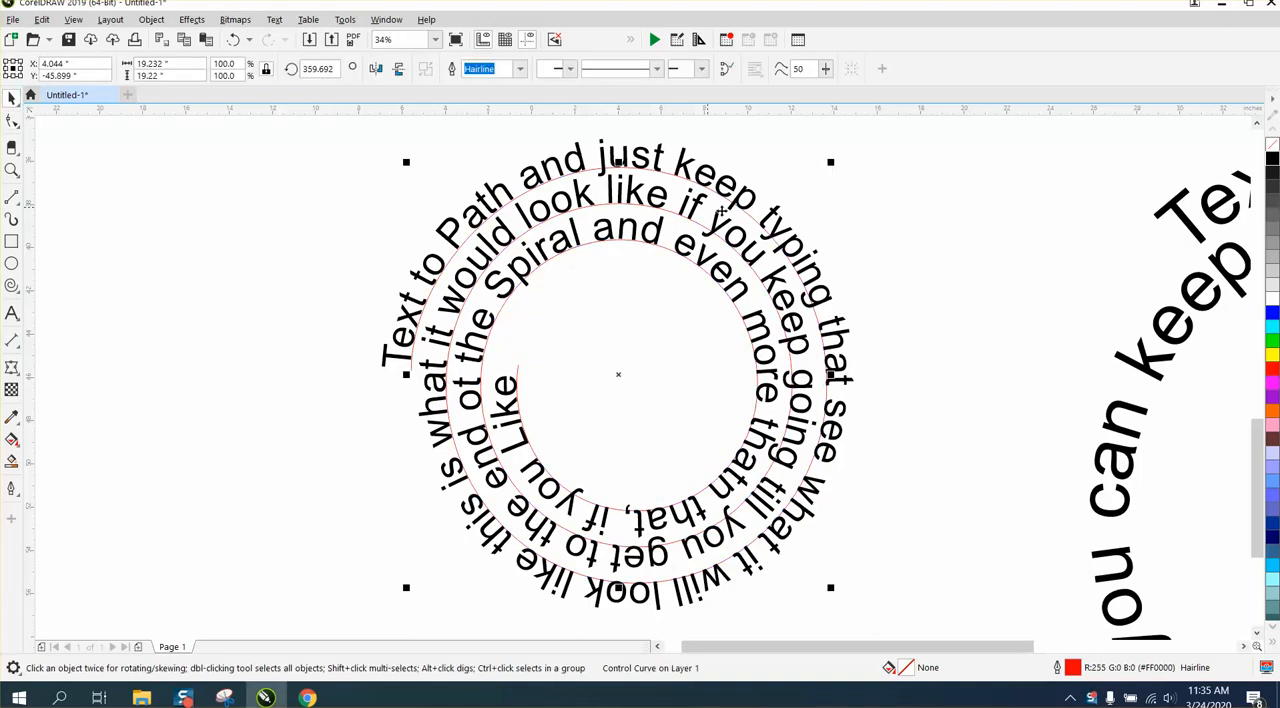
mouse_move(56, 156)
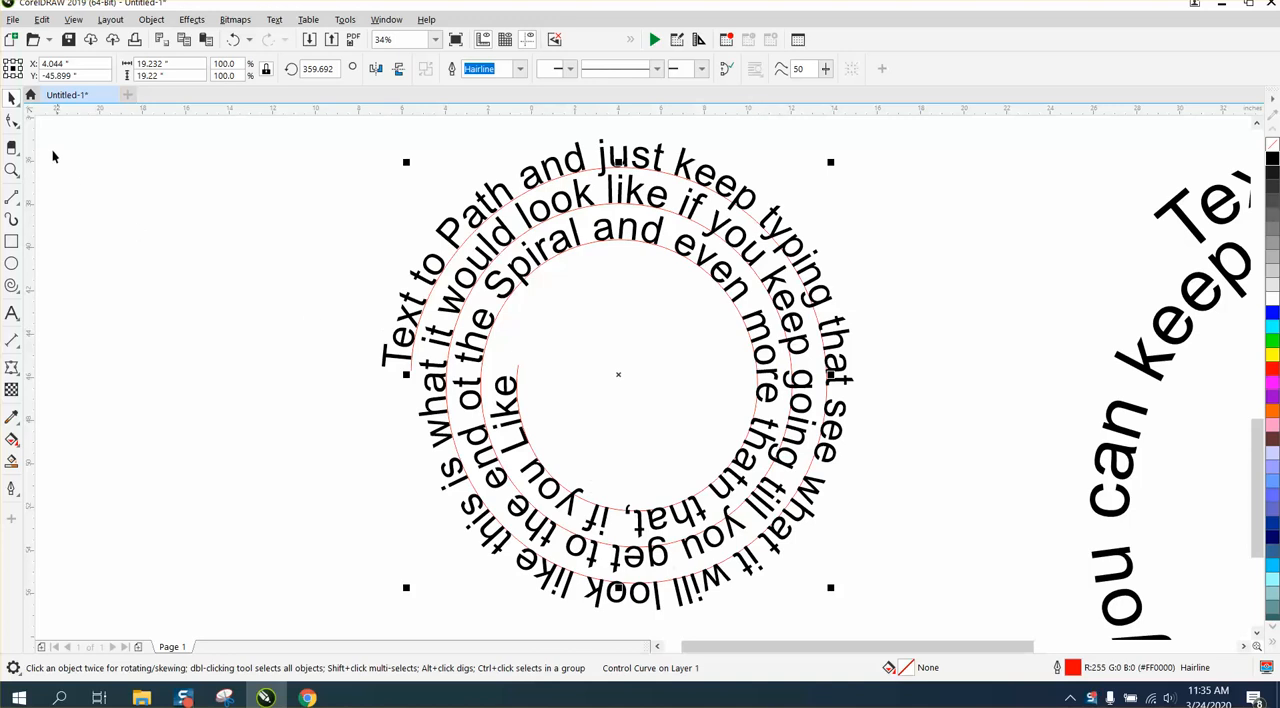
mouse_move(30, 132)
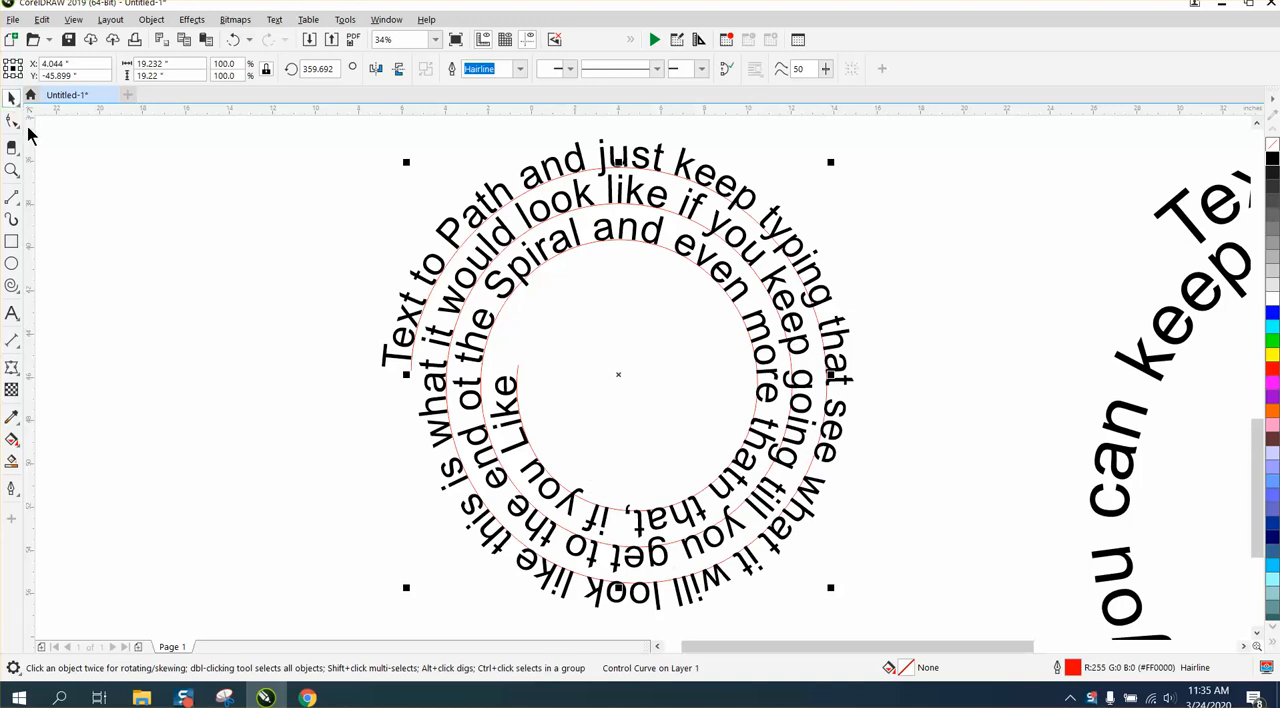
Step: Activate the Shape tool to edit the spiral guide path's nodes
left_click(12, 120)
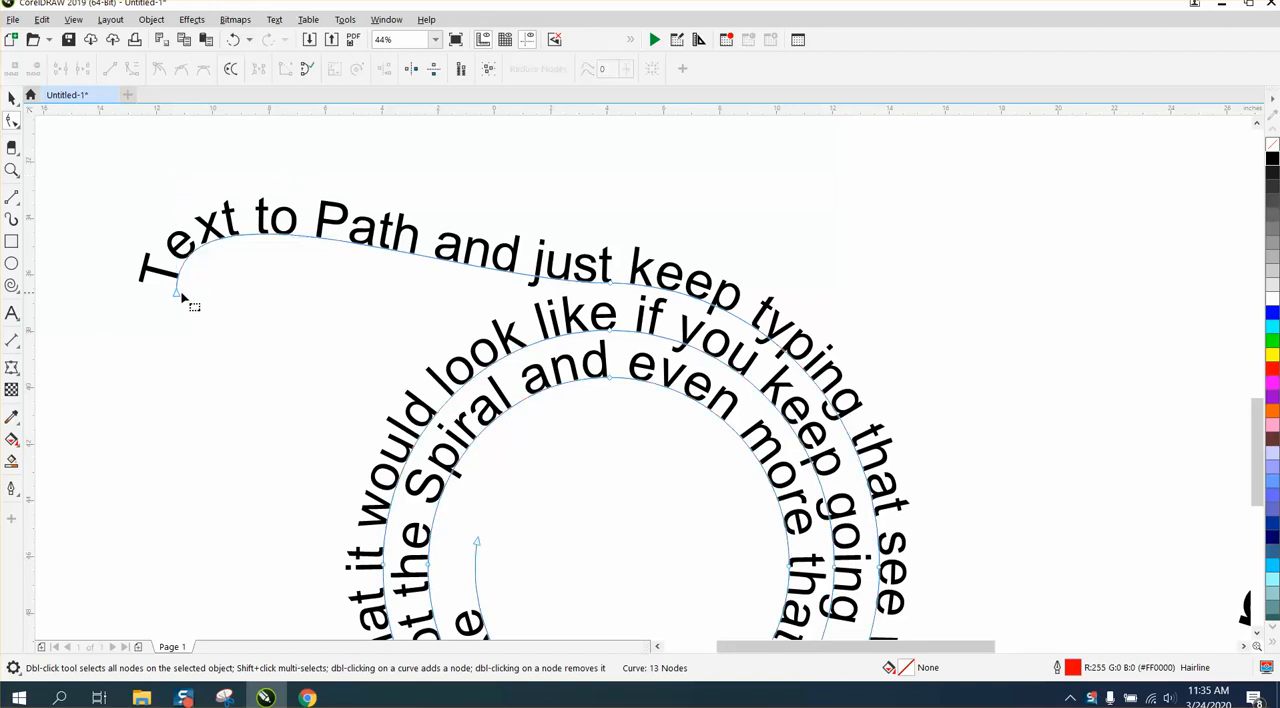
Step: Drag the path's start node outward so the opening words run along a flat line
left_click_drag(180, 296, 344, 244)
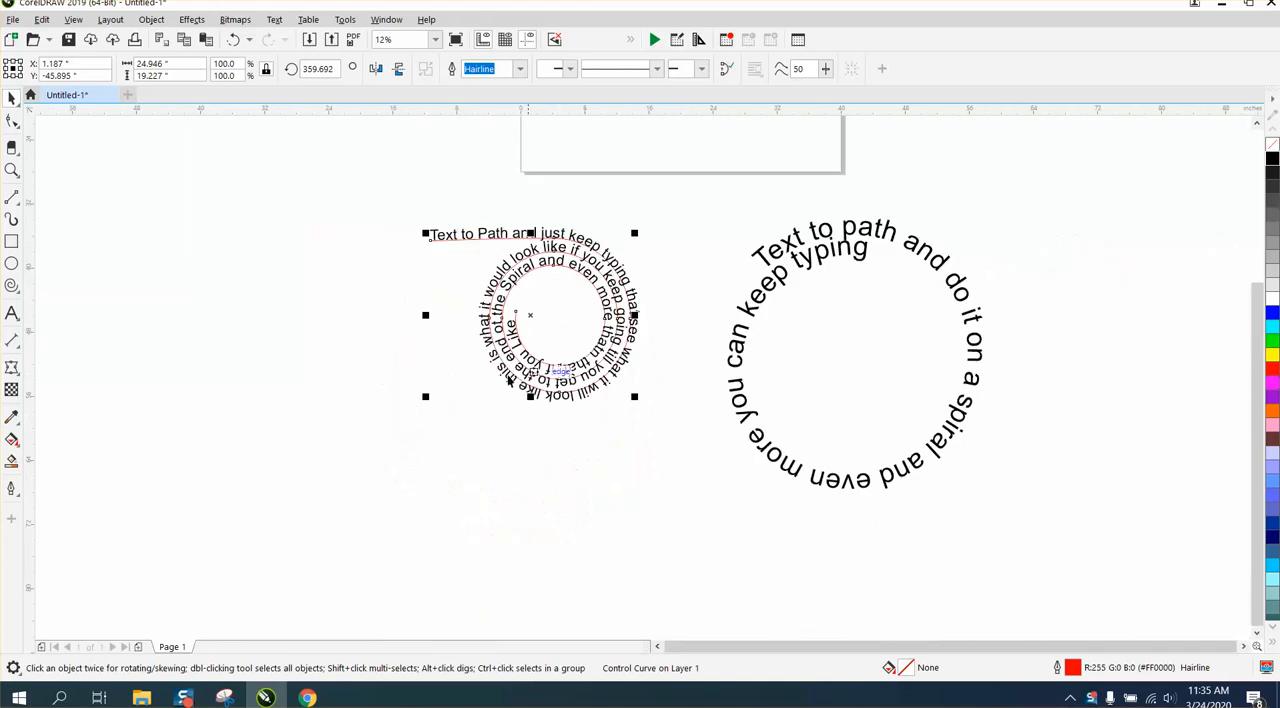
left_click(12, 172)
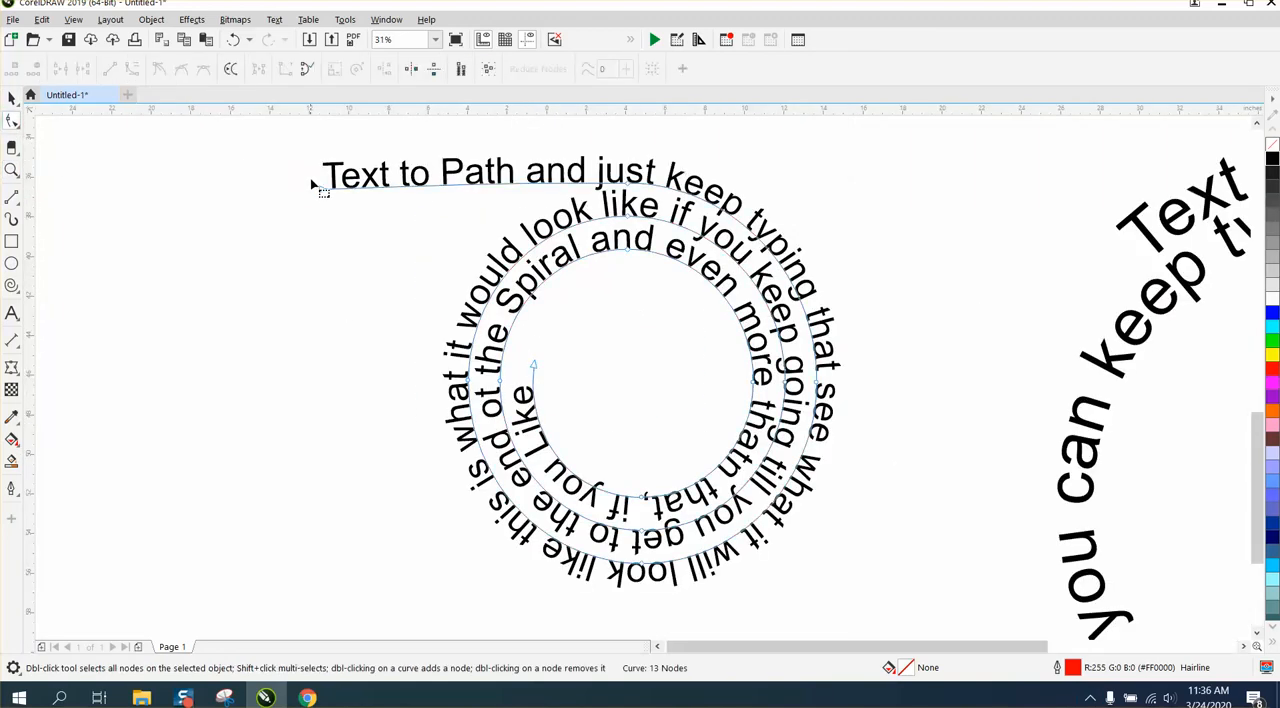
Step: Drag the start node further left, lengthening the flat lead-in through 'what it will look'
left_click_drag(324, 186, 184, 196)
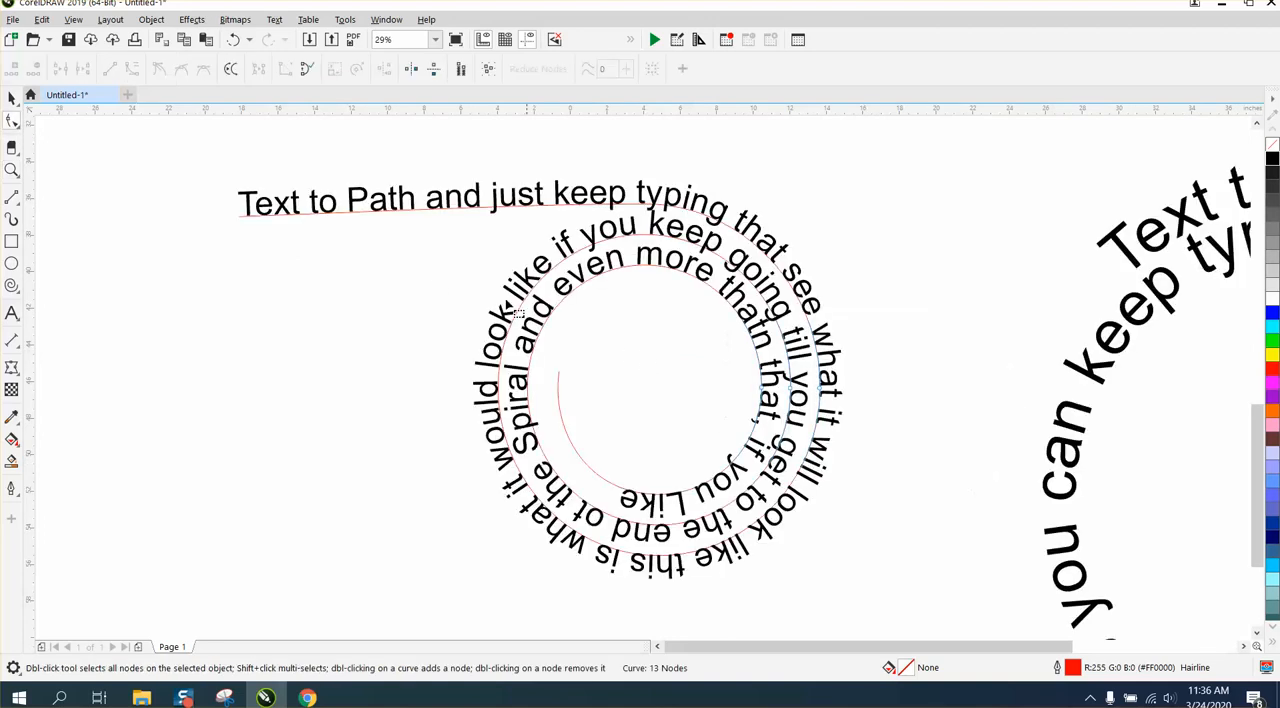
mouse_move(280, 240)
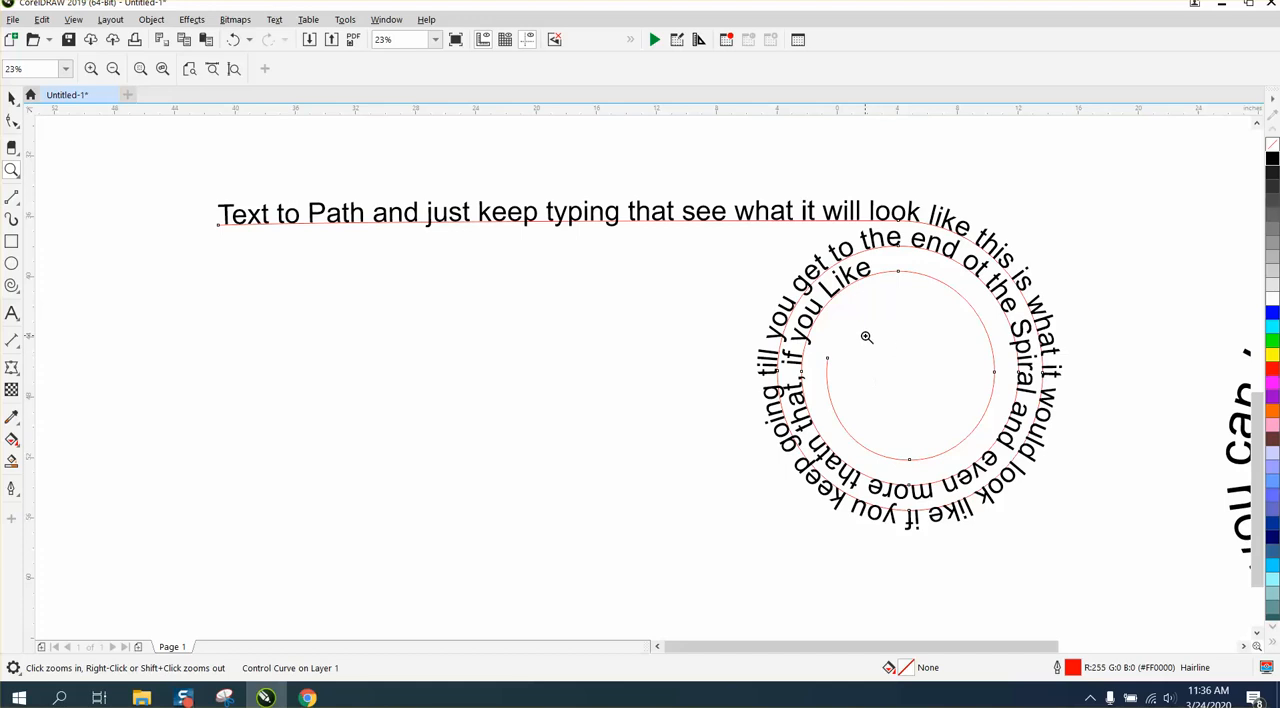
mouse_move(524, 188)
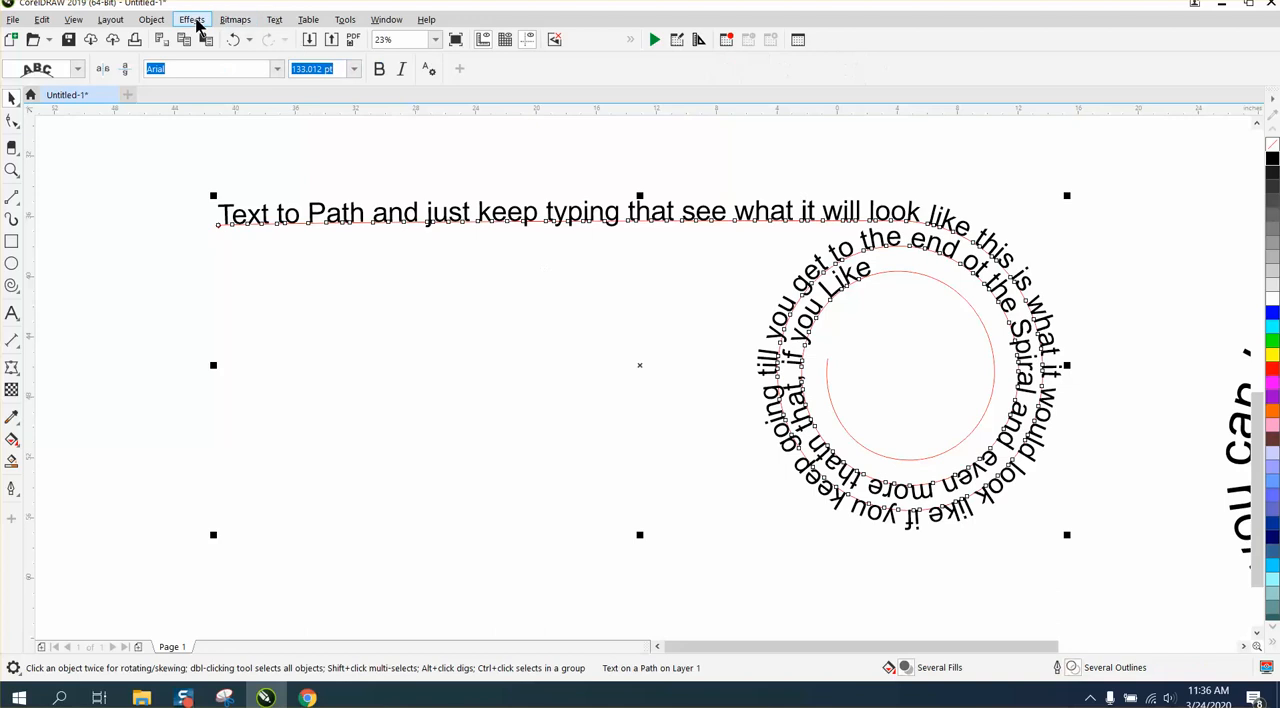
Step: Show the Object menu commands for the selected text-on-path object
left_click(156, 18)
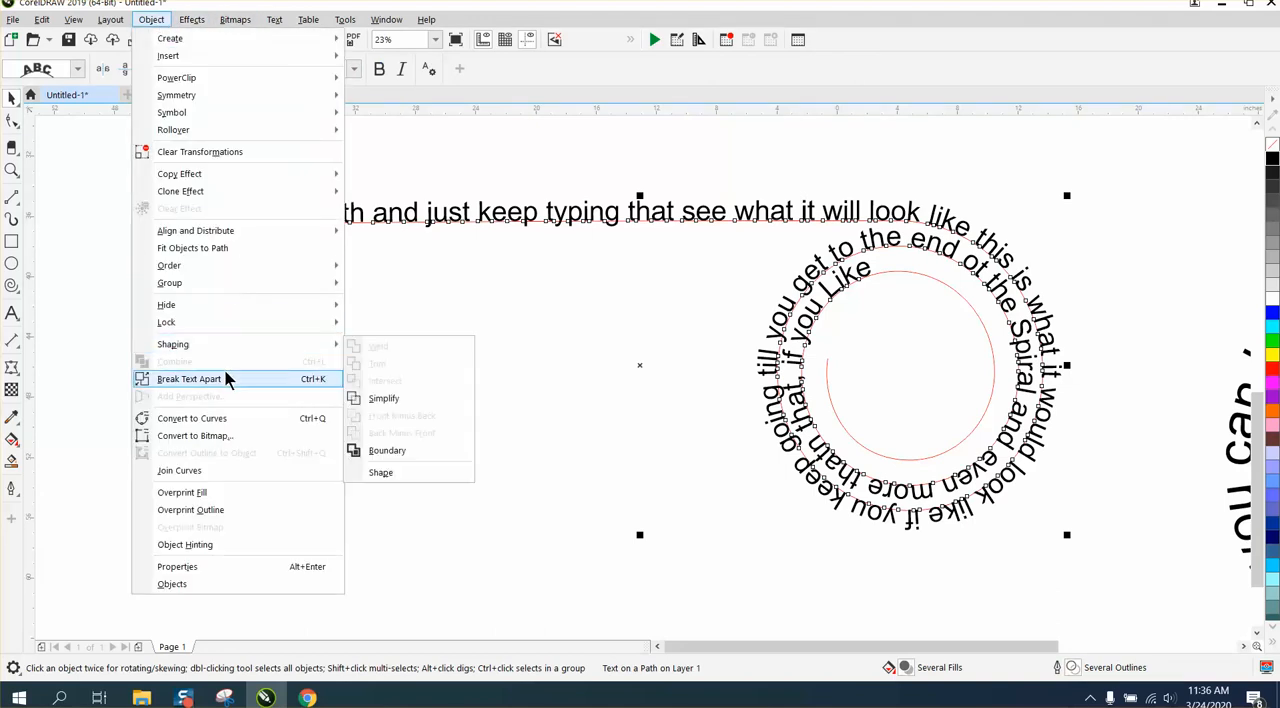
Step: Break the text apart from its path (Ctrl+K) and select the leftover spiral guide for deletion
left_click(188, 378)
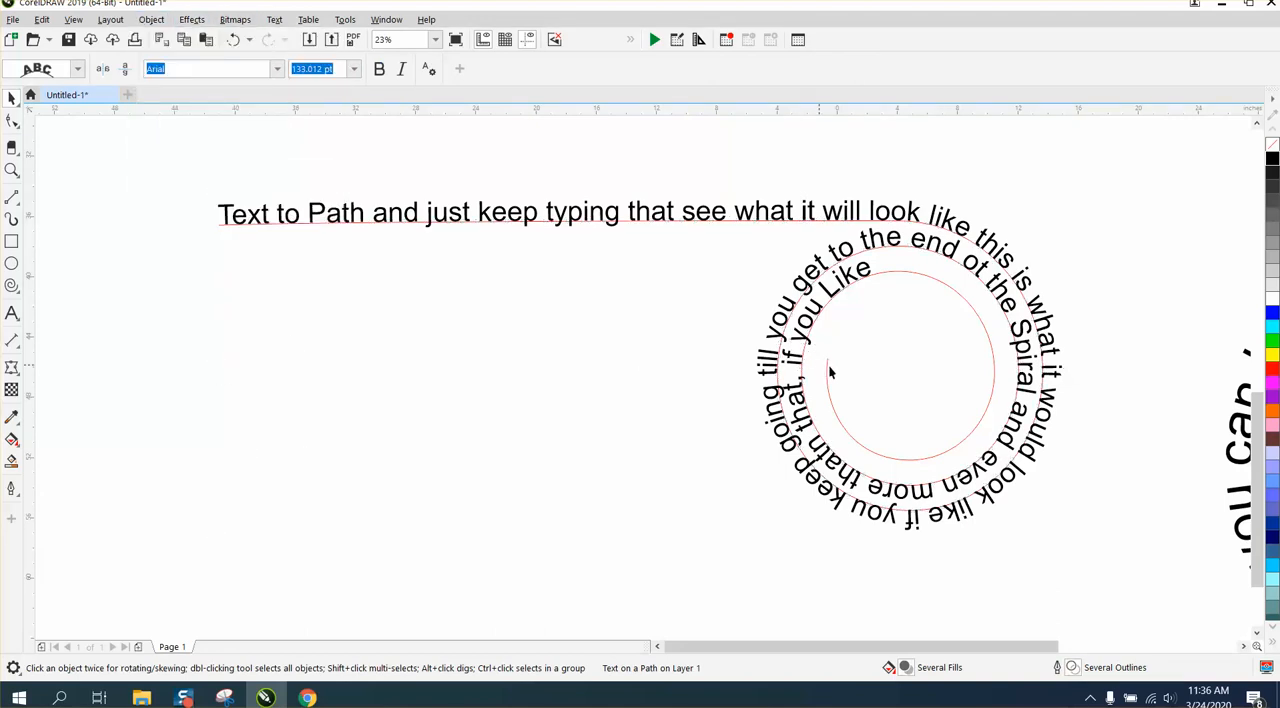
left_click(828, 372)
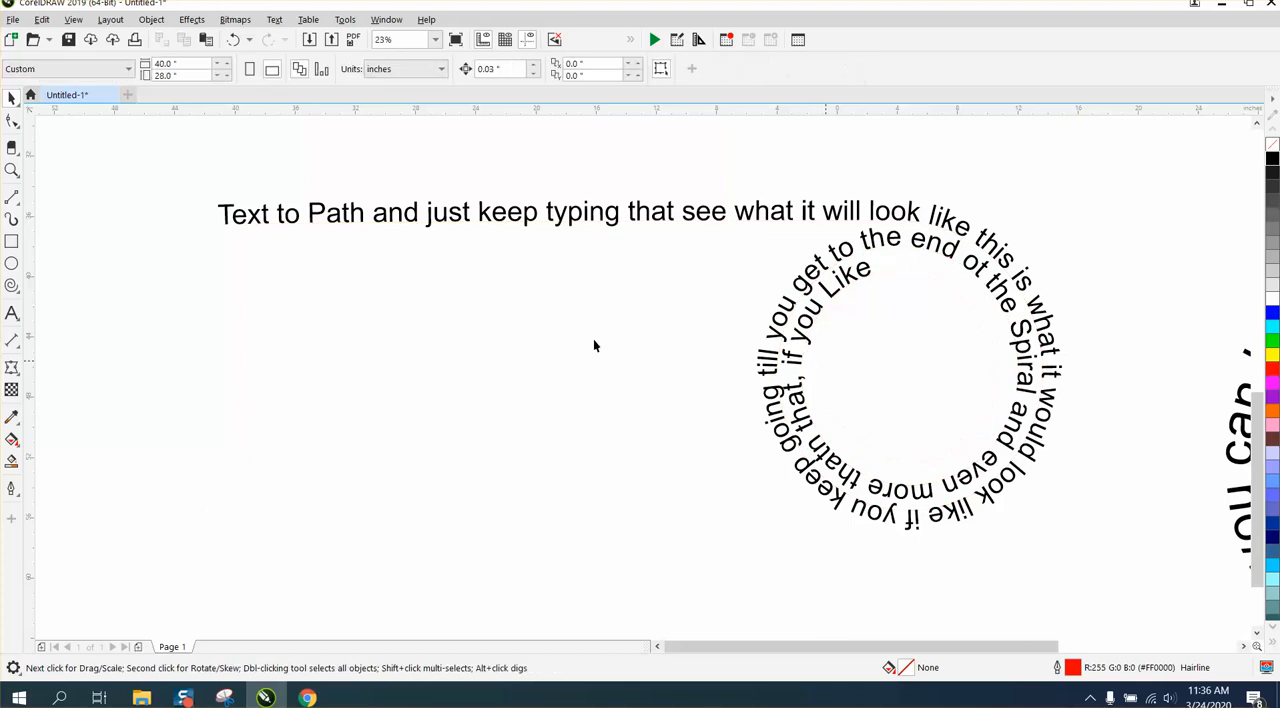
mouse_move(504, 310)
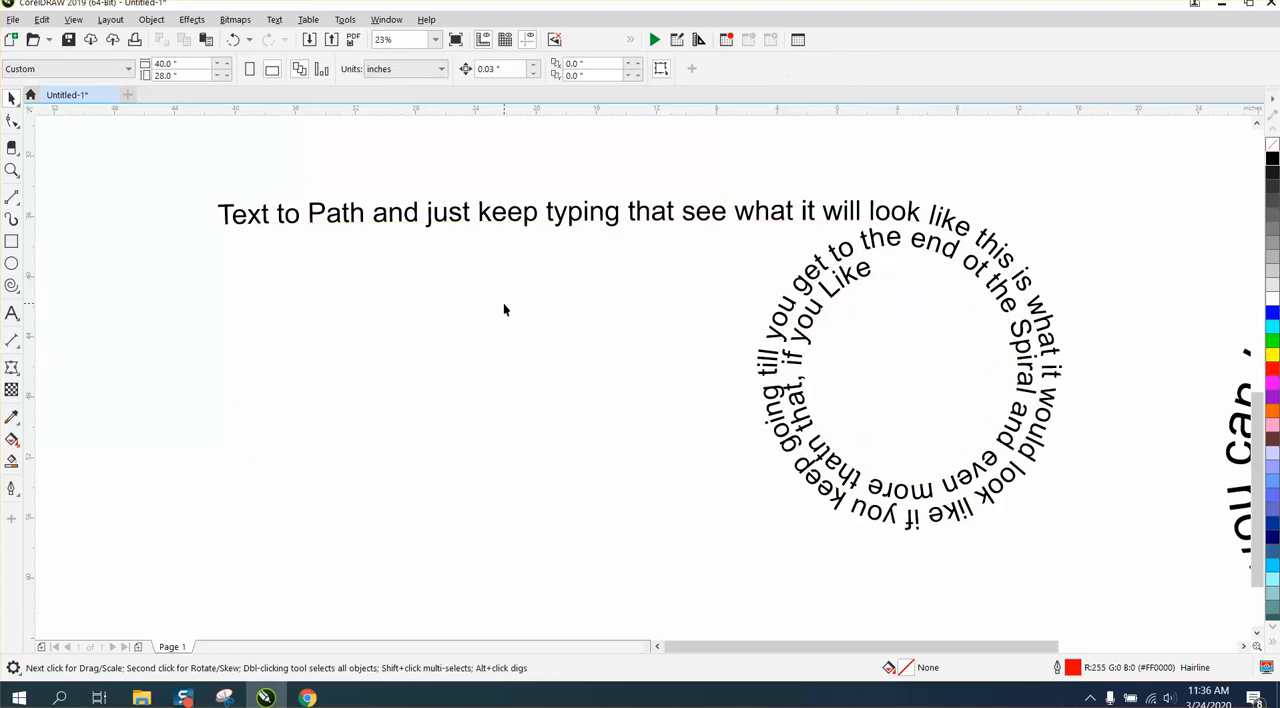